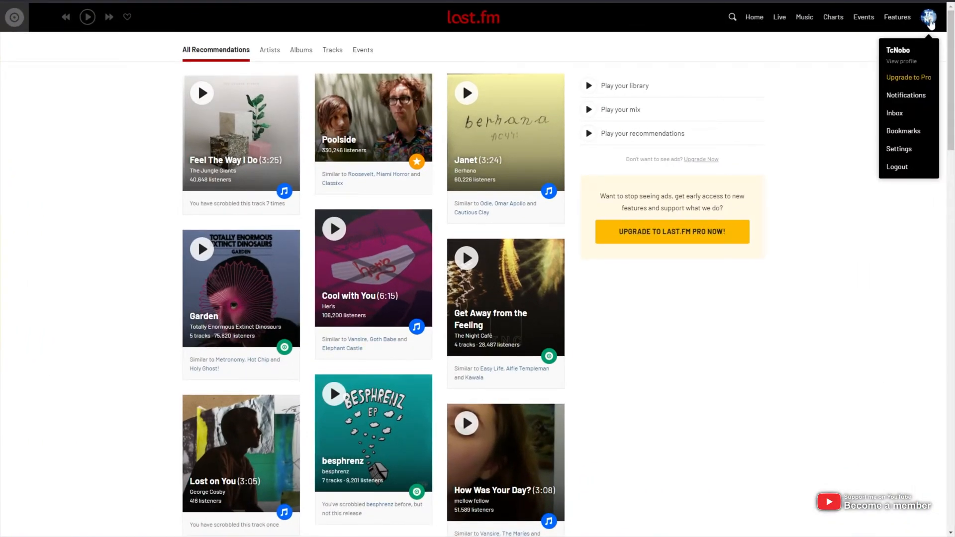
mouse_move(901, 54)
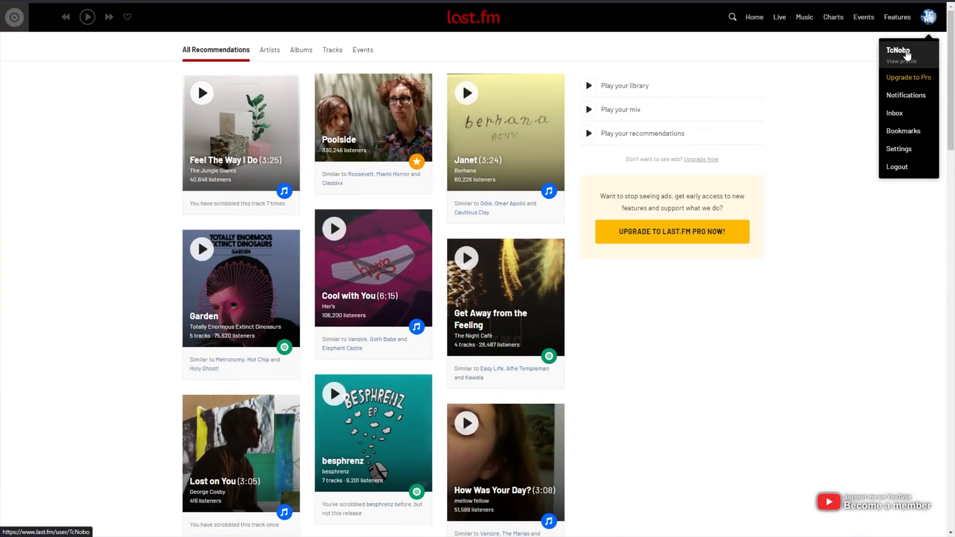
Step: Open the TcNobo profile and dismiss the 'Track what you listen to' banner
click(897, 55)
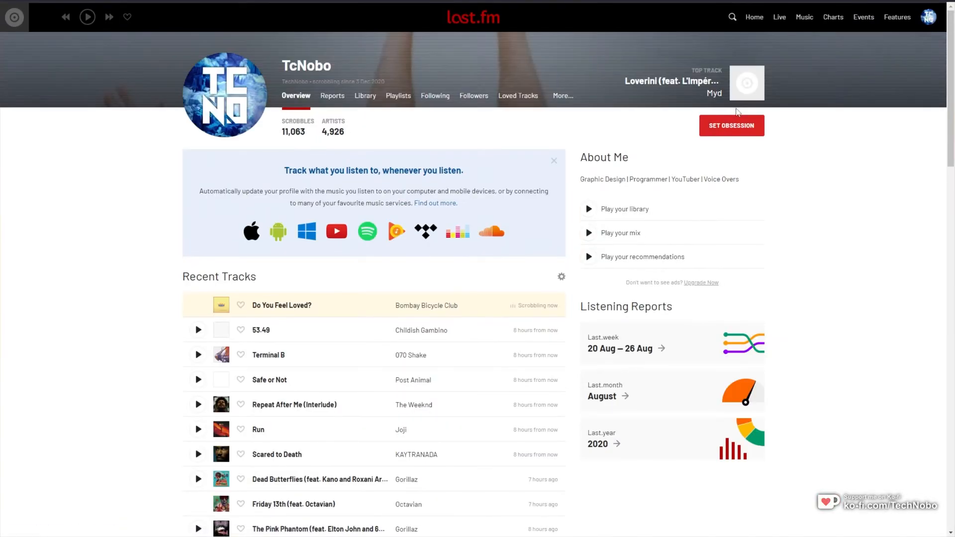
mouse_move(731, 126)
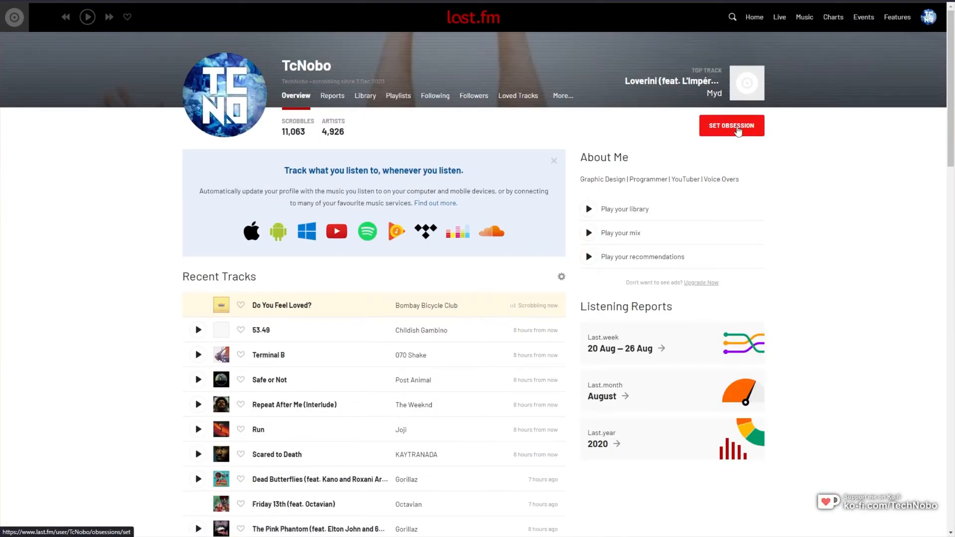
click(553, 161)
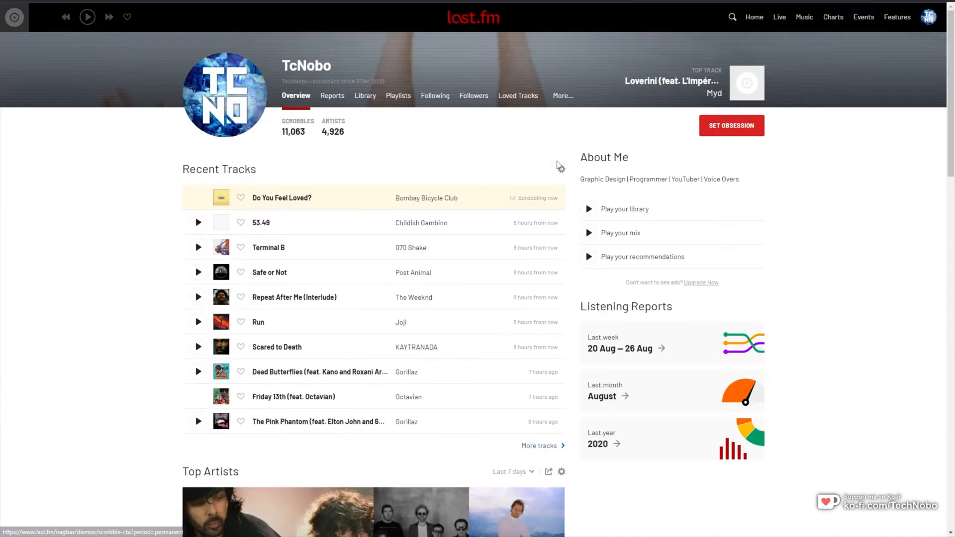
Step: Open Last.fm account Settings from the avatar menu, landing on the Profile section
click(929, 16)
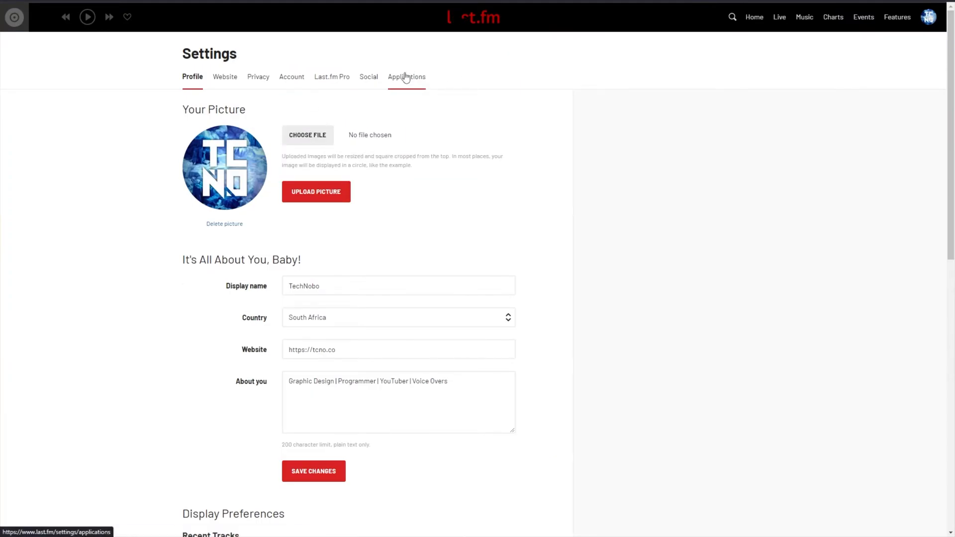
Step: Open the Applications settings listing Spotify Scrobbling, Spotify Playback, TIDAL and scrobblers
click(406, 77)
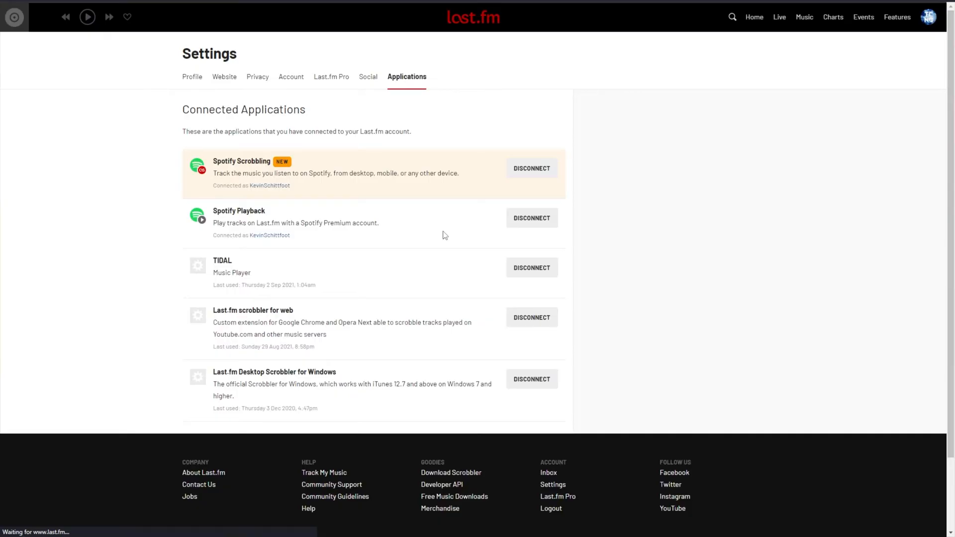
mouse_move(484, 176)
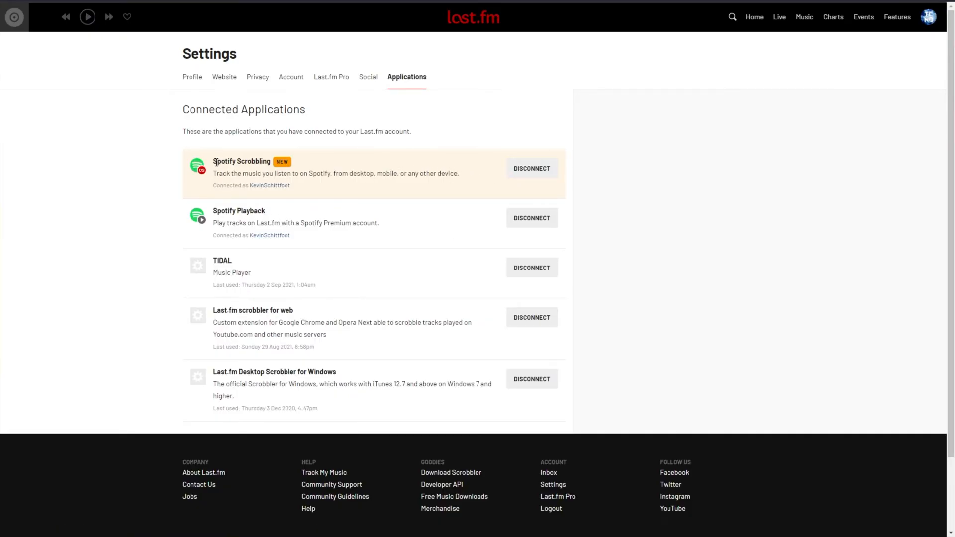
drag(214, 173, 257, 173)
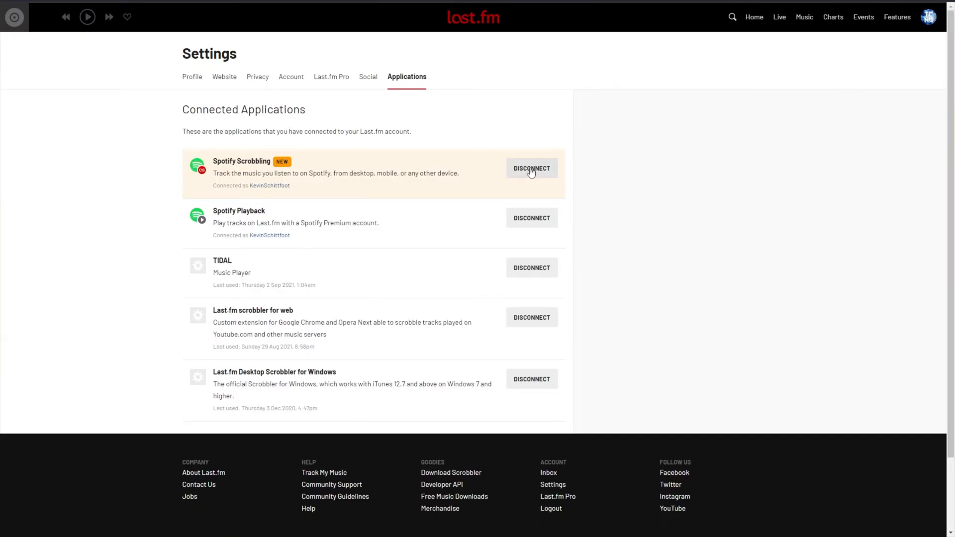
drag(338, 173, 459, 173)
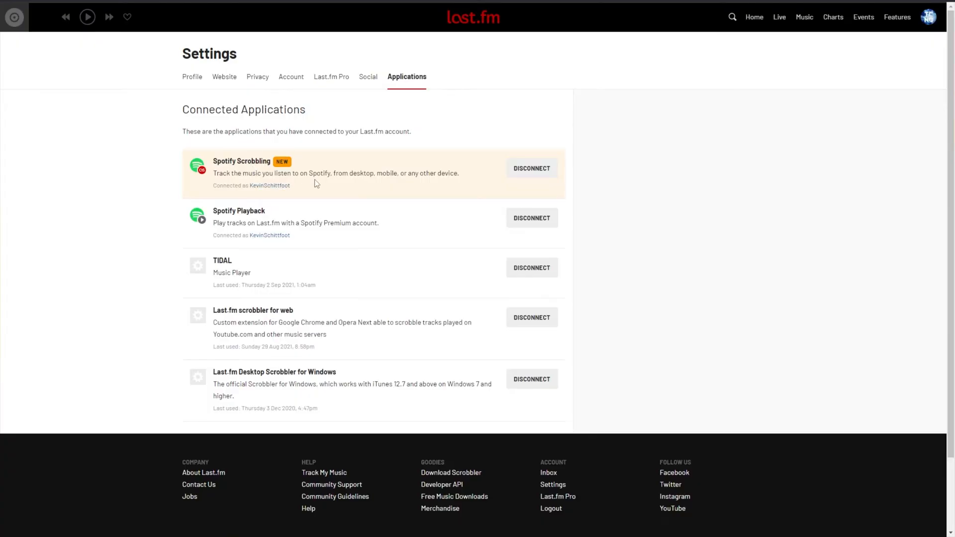
mouse_move(531, 169)
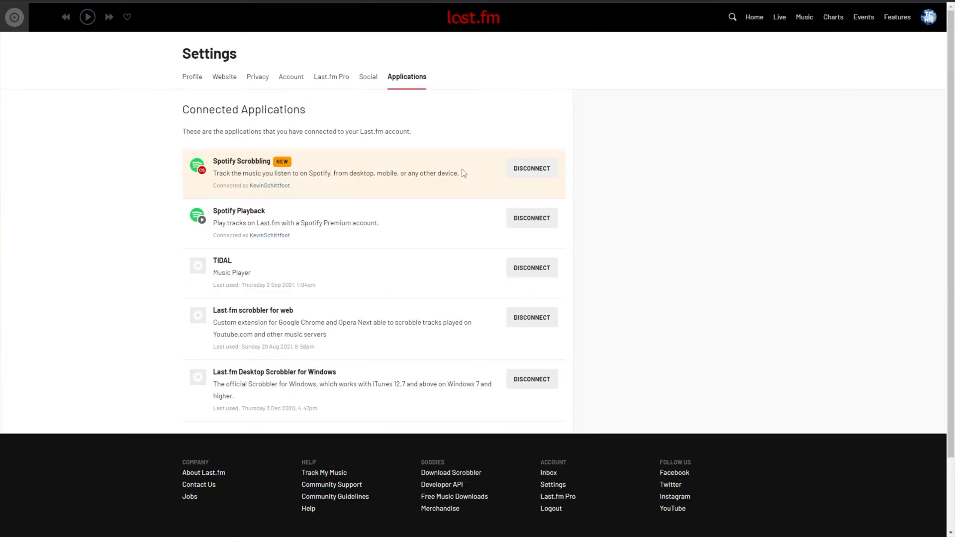
drag(334, 173, 448, 173)
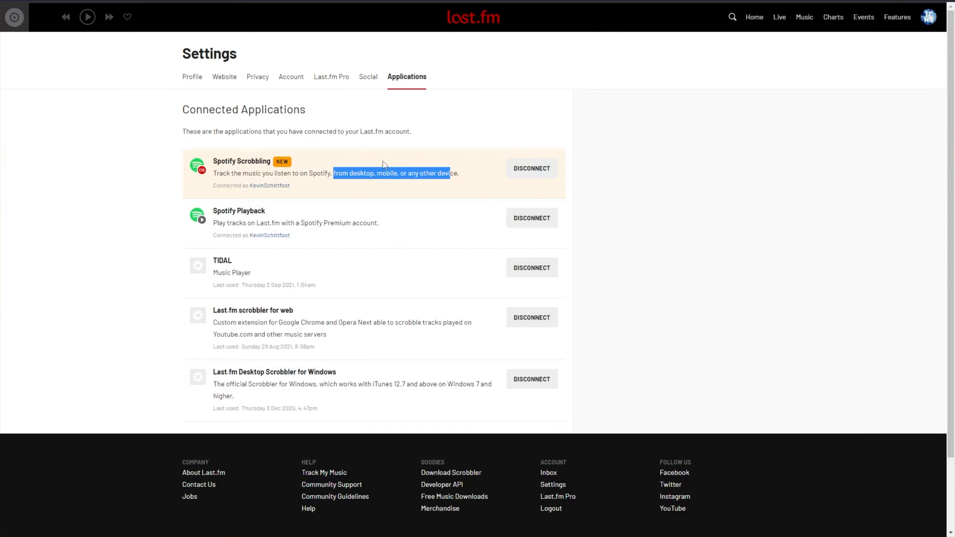
mouse_move(298, 251)
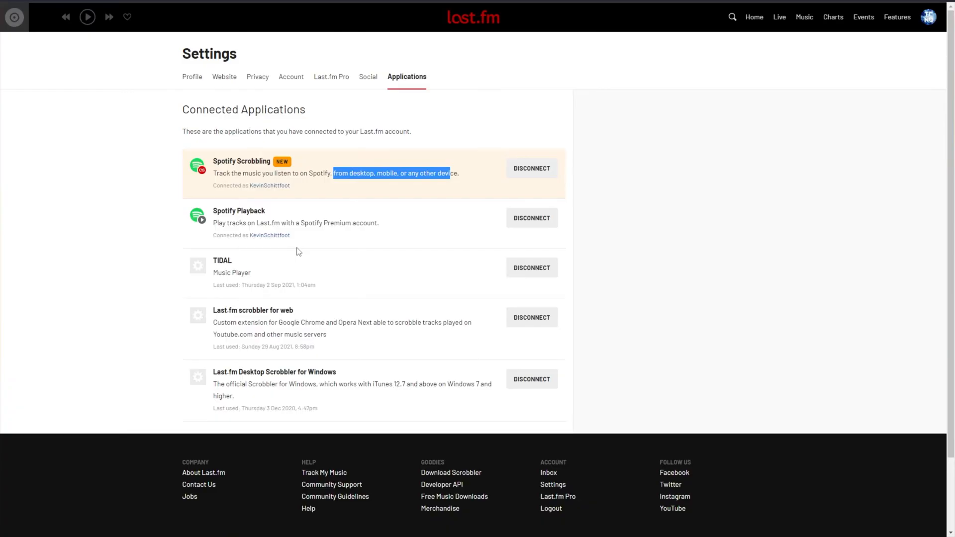
double_click(239, 211)
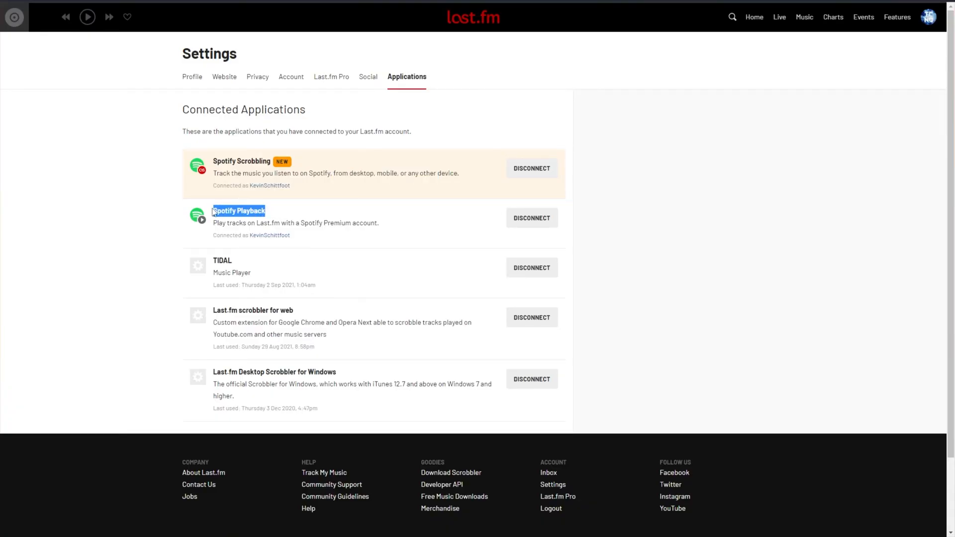